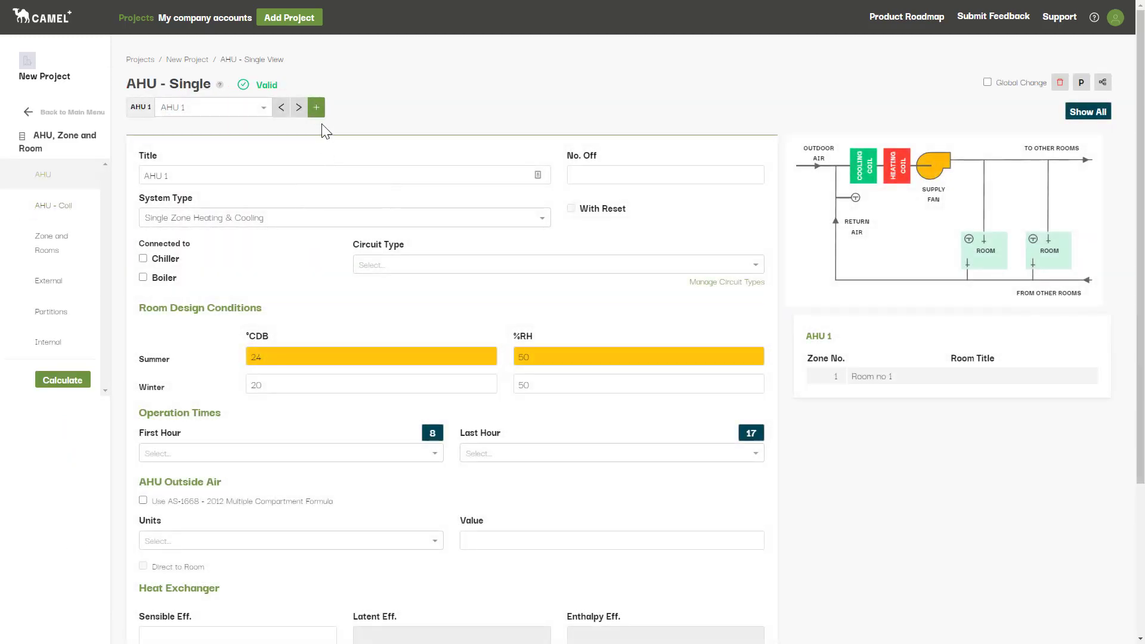
Start a new AHU titled 'New AHU'.
left_click(316, 107)
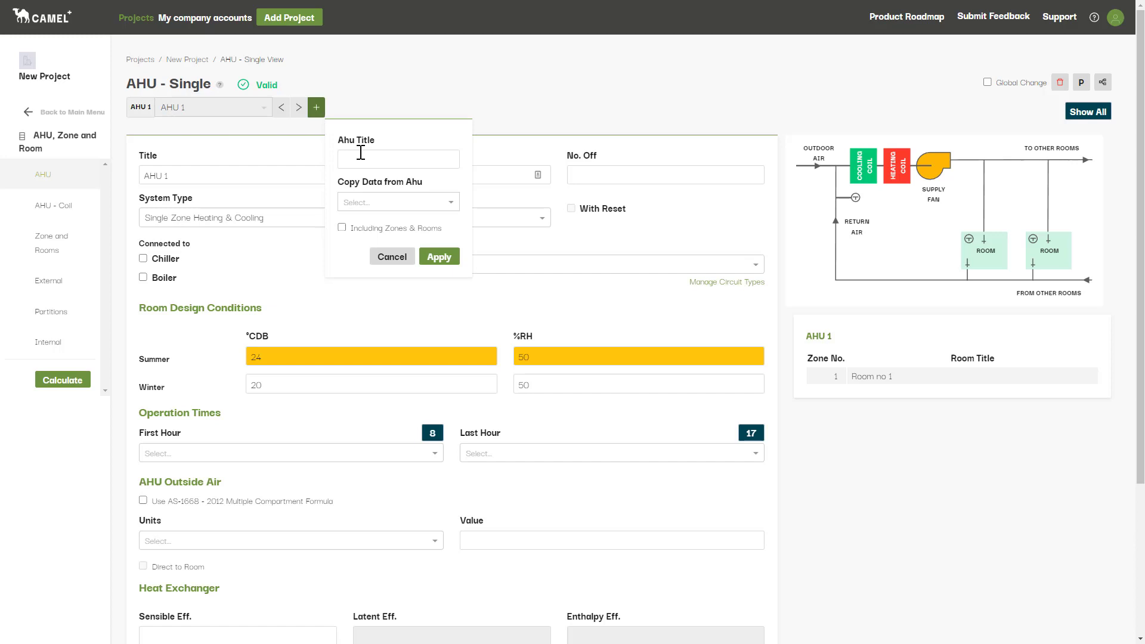
type("Ne")
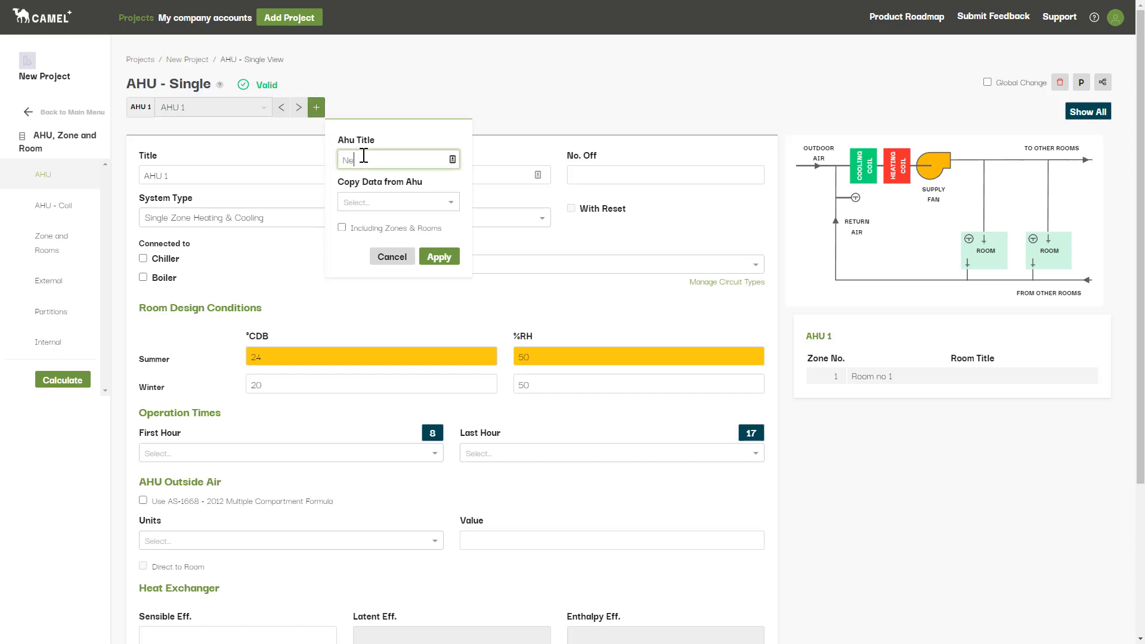
type("New AHU")
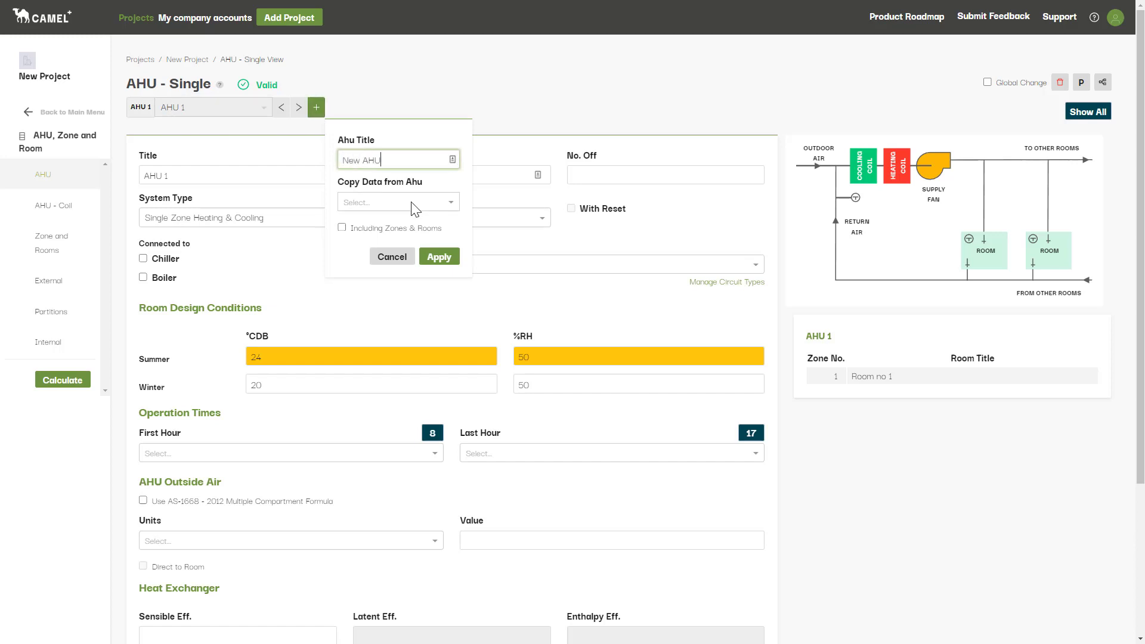
Copy its data from AHU 1 including zones and rooms, and apply.
left_click(399, 201)
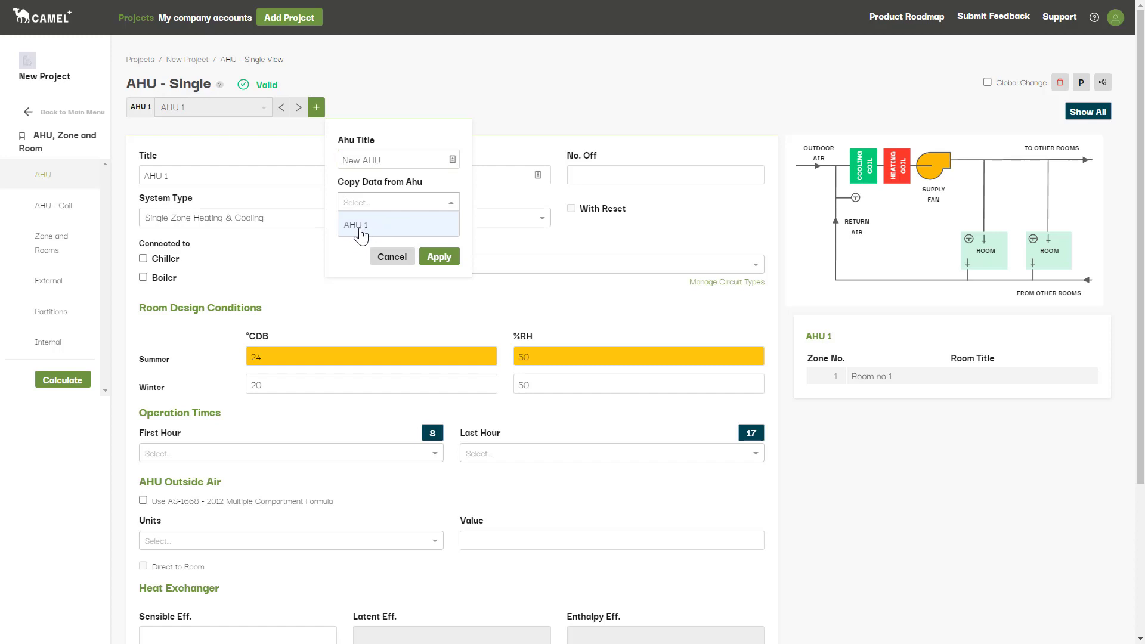
left_click(362, 225)
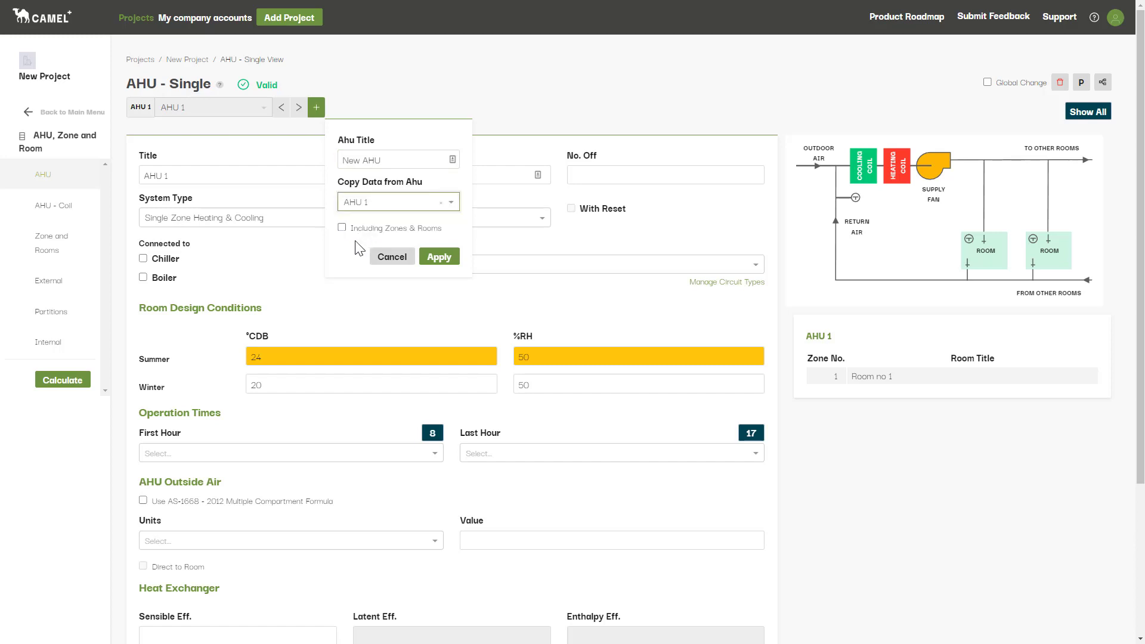
left_click(342, 228)
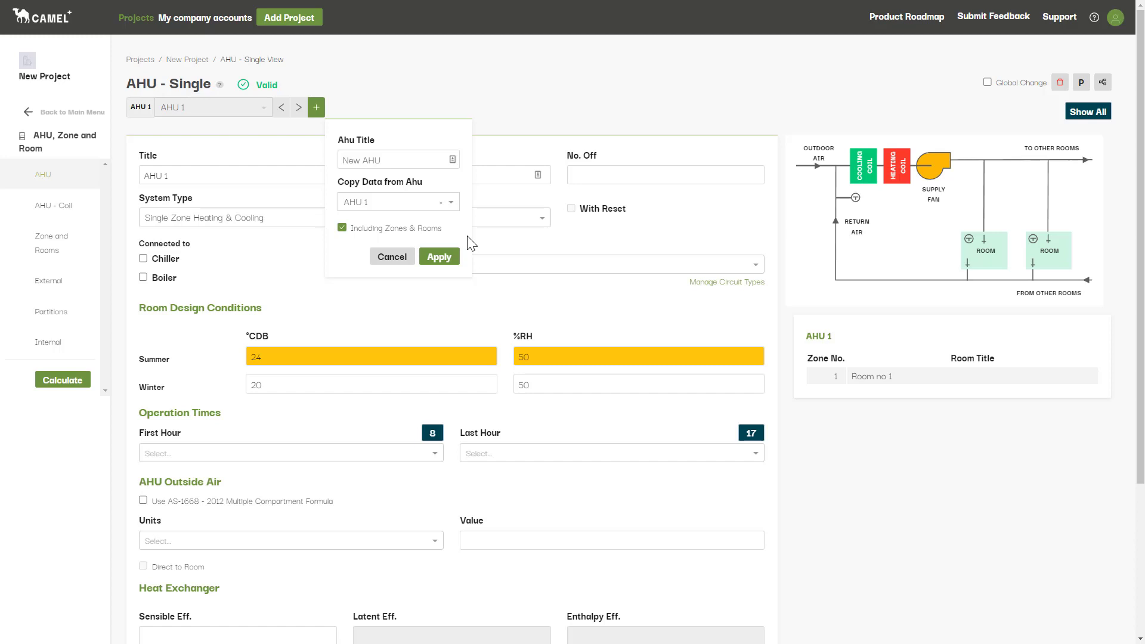
left_click(439, 256)
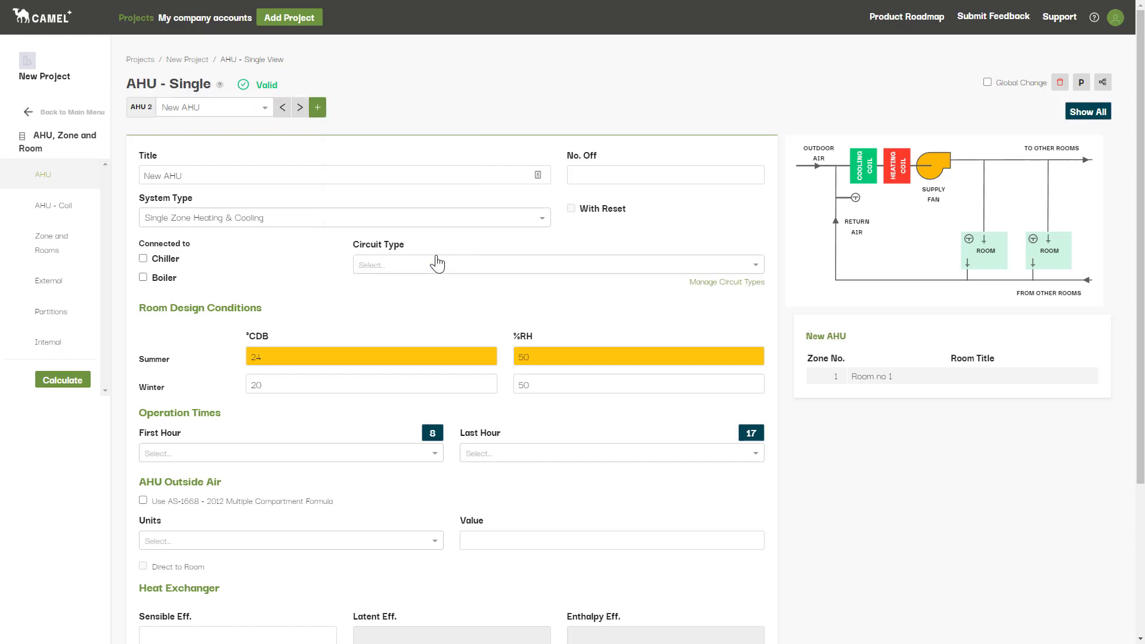
mouse_move(59, 214)
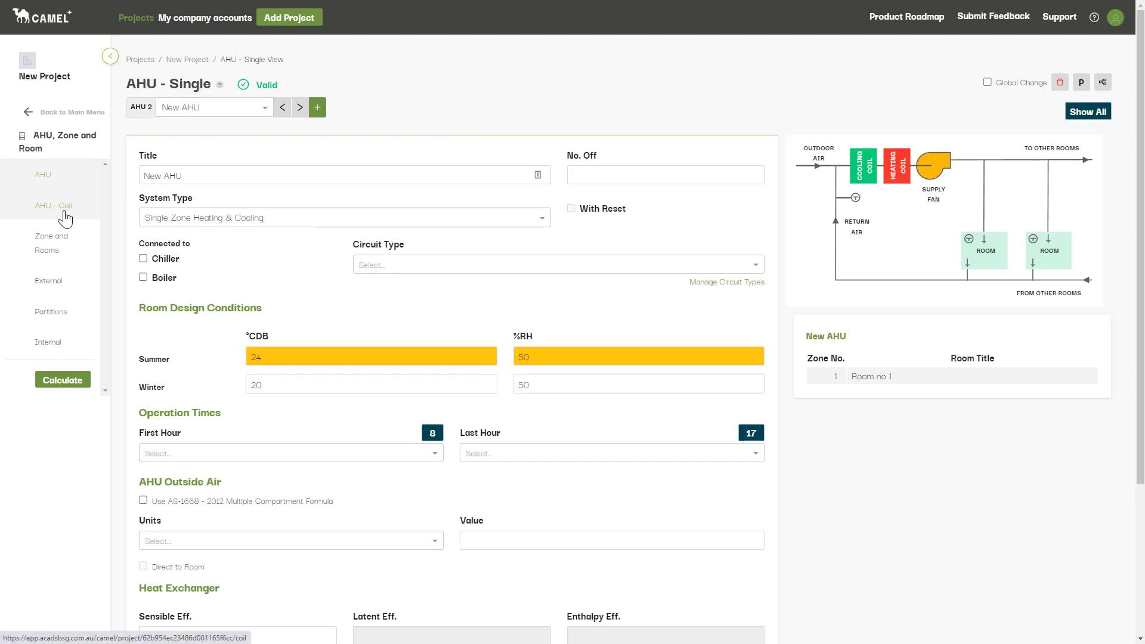
Add a room titled 'Room no 2' to zone 1 of New AHU.
left_click(52, 205)
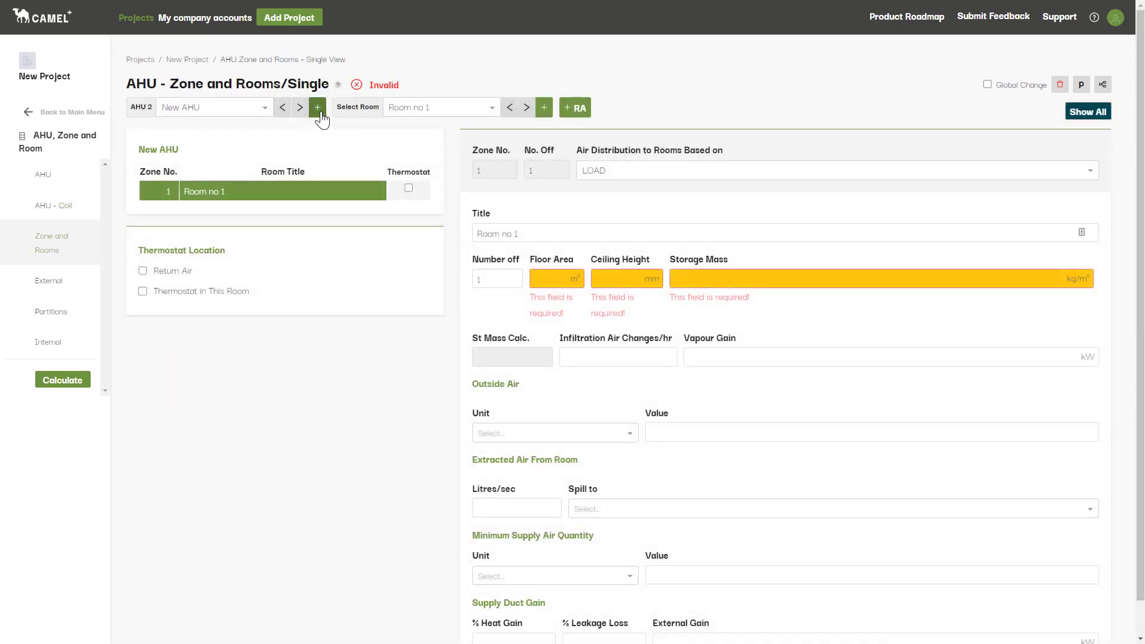
mouse_move(318, 108)
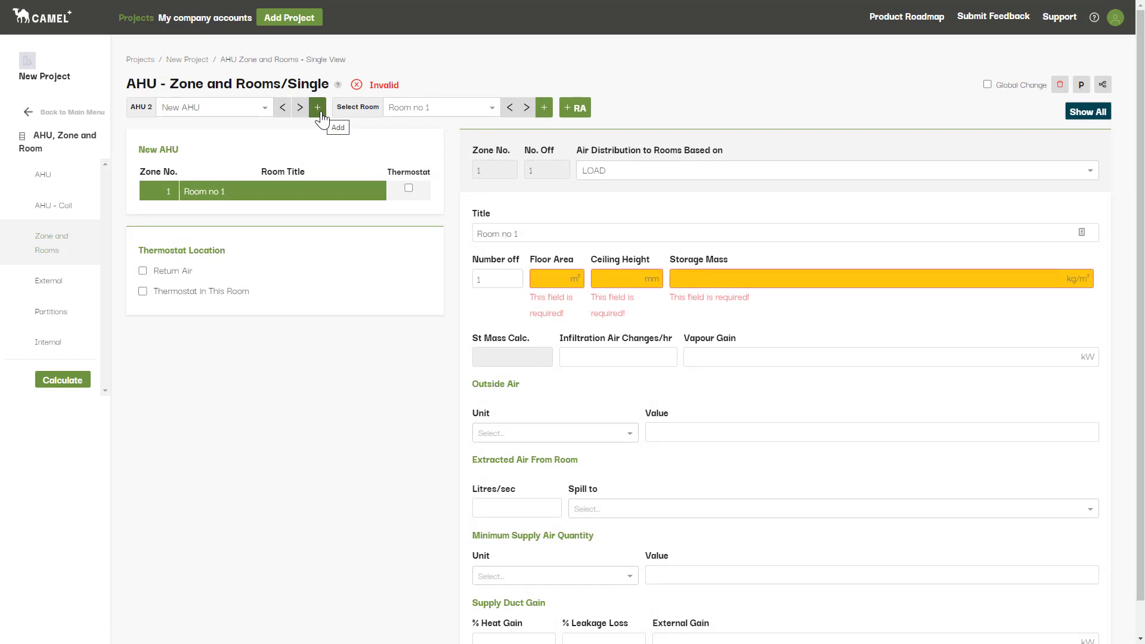
mouse_move(458, 139)
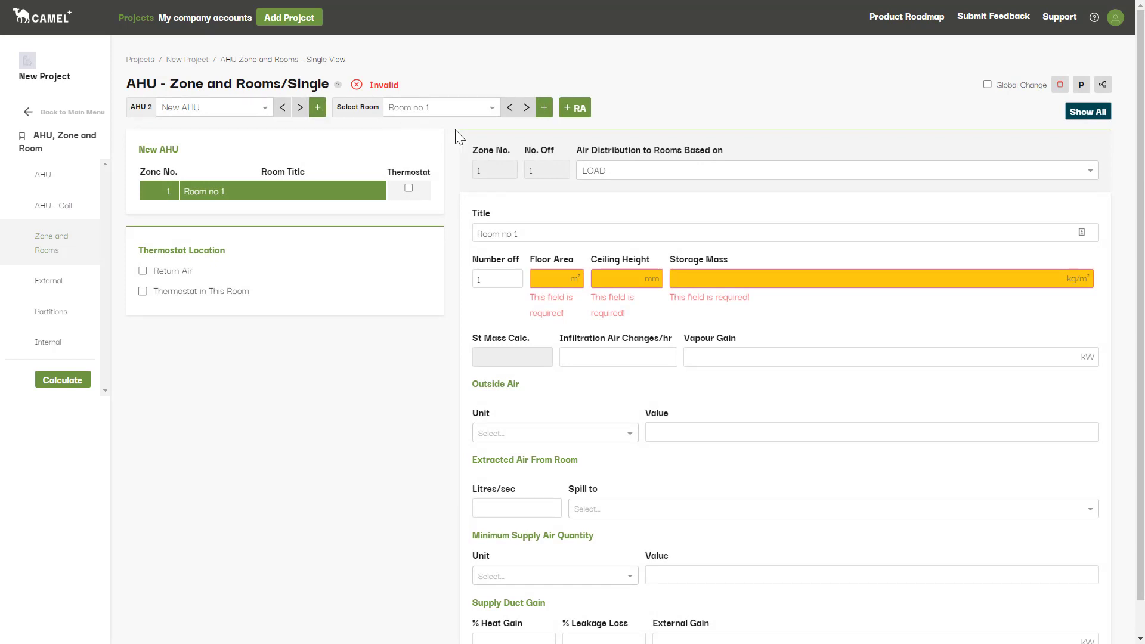
mouse_move(544, 107)
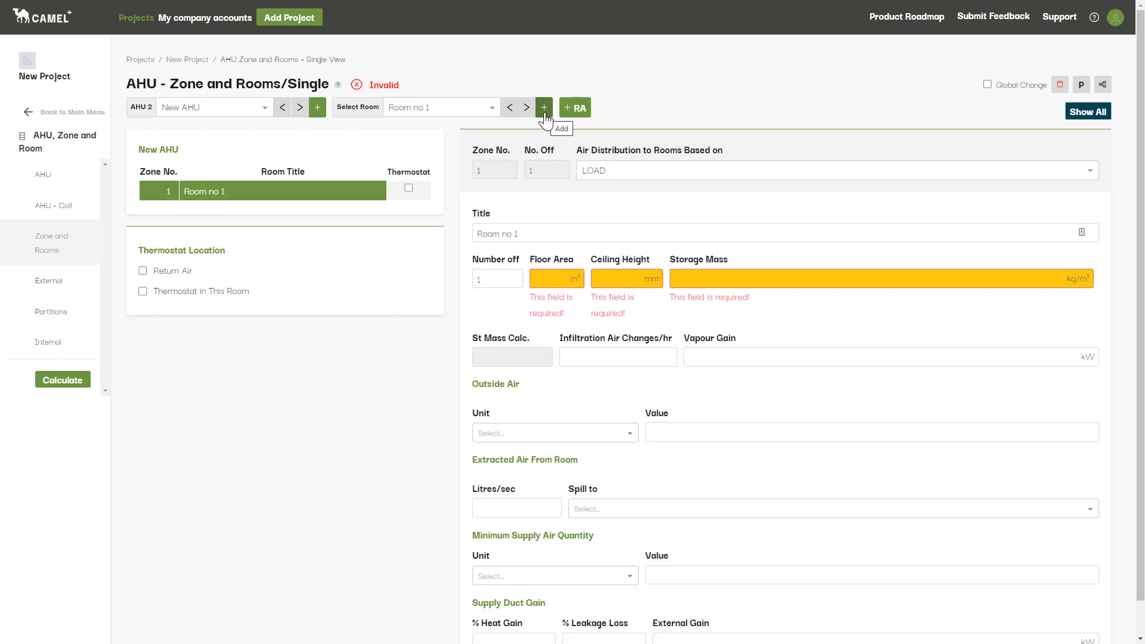
left_click(544, 107)
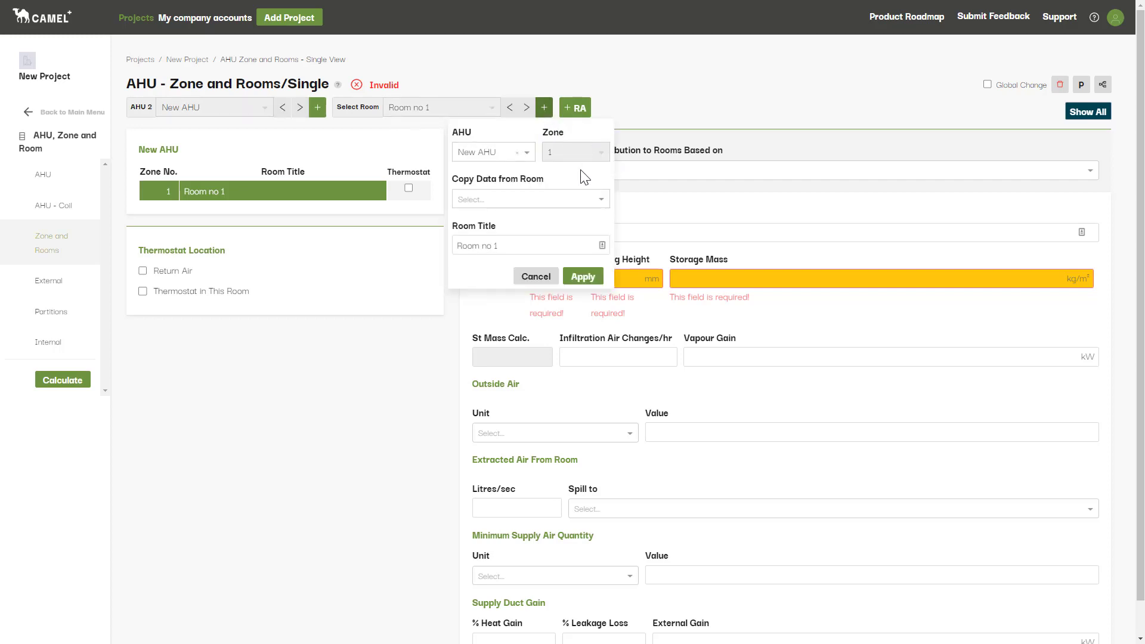
left_click(523, 246)
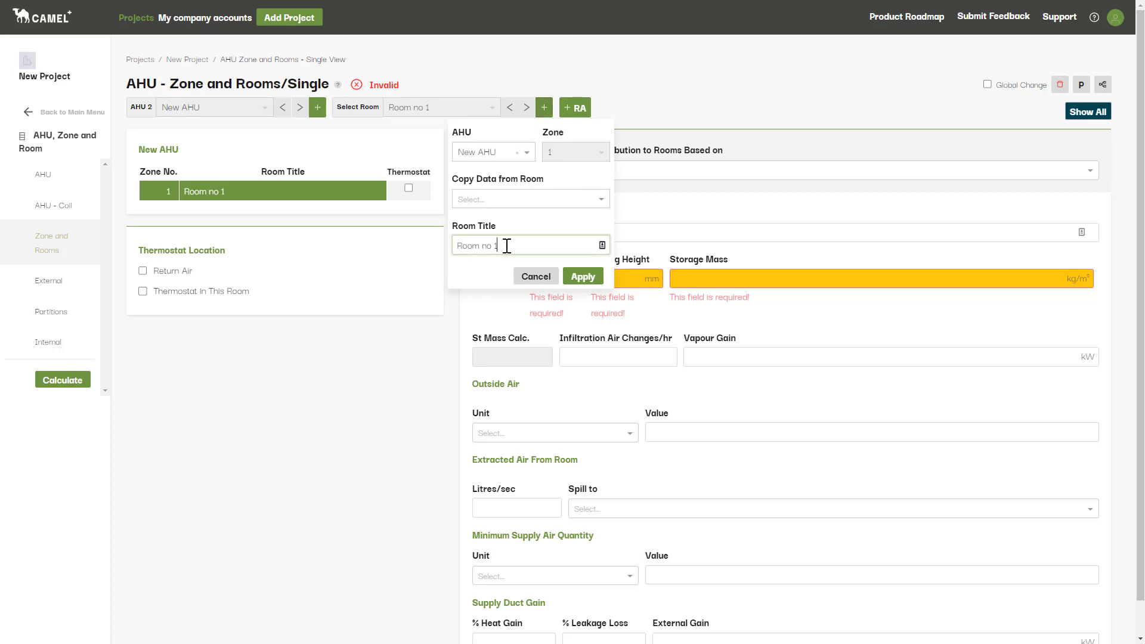
type("Room no 2")
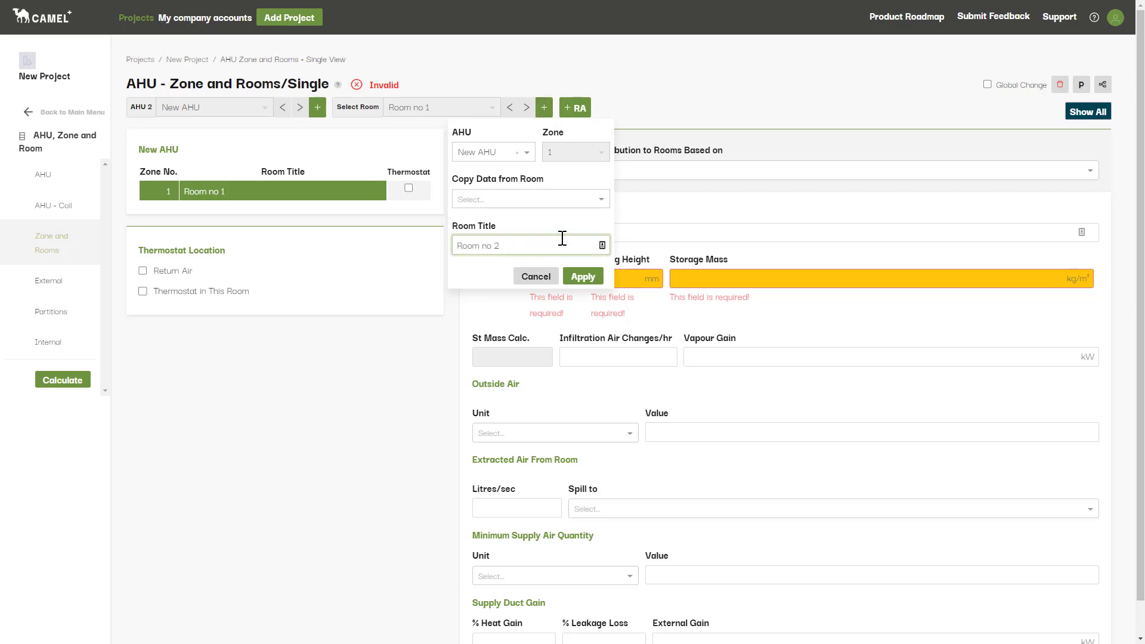
left_click(530, 200)
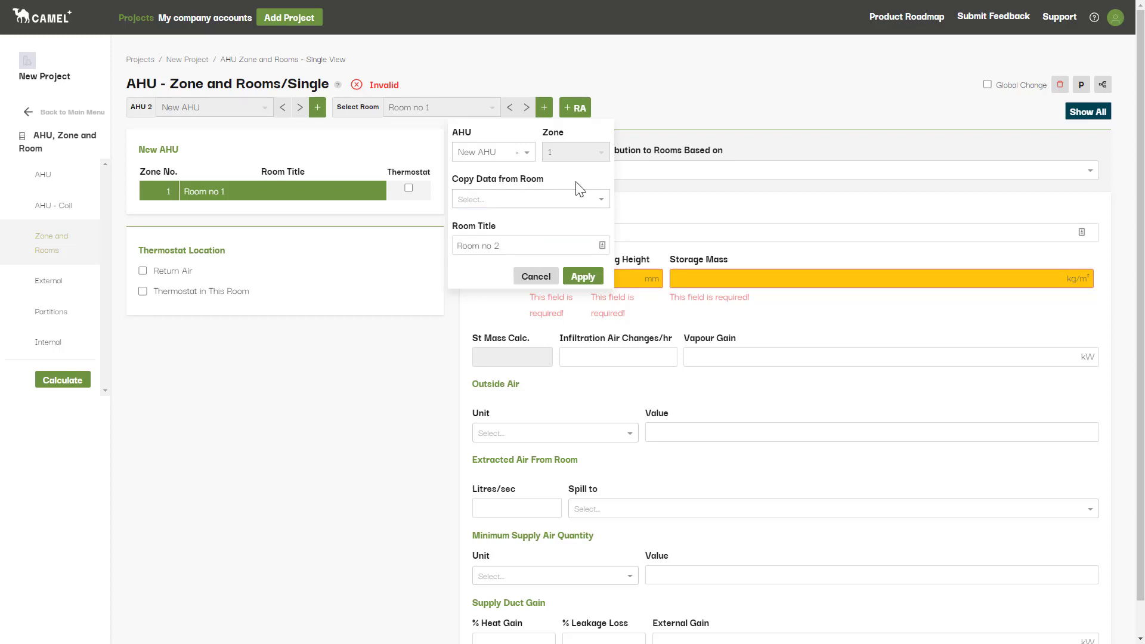
left_click(582, 277)
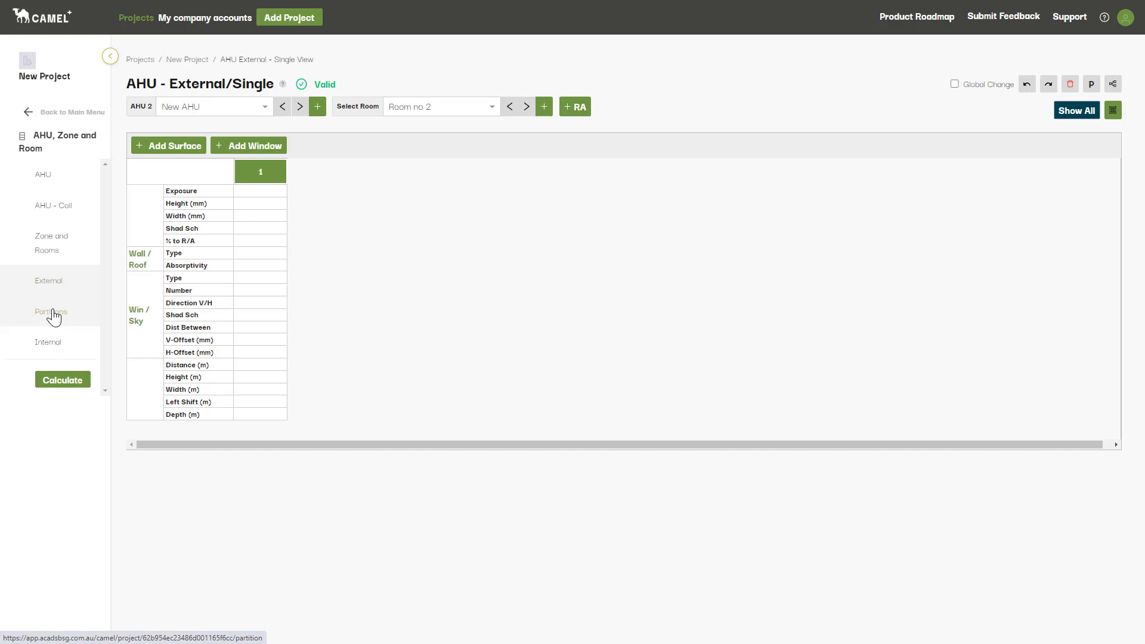
Switch to the internal loads page for Room no 2.
left_click(47, 341)
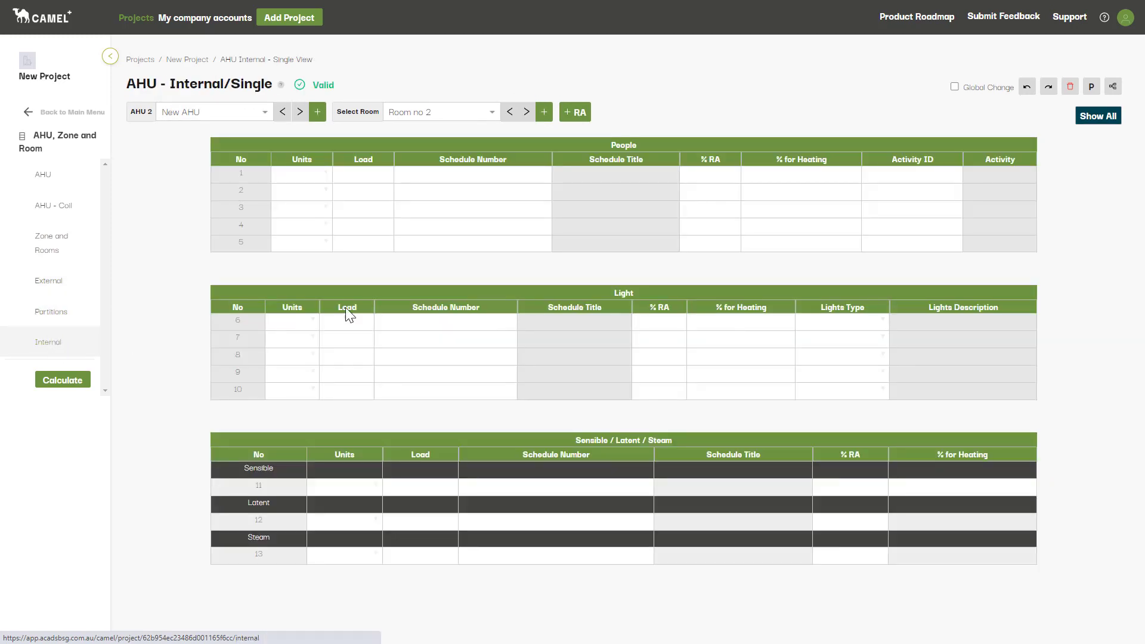
mouse_move(64, 122)
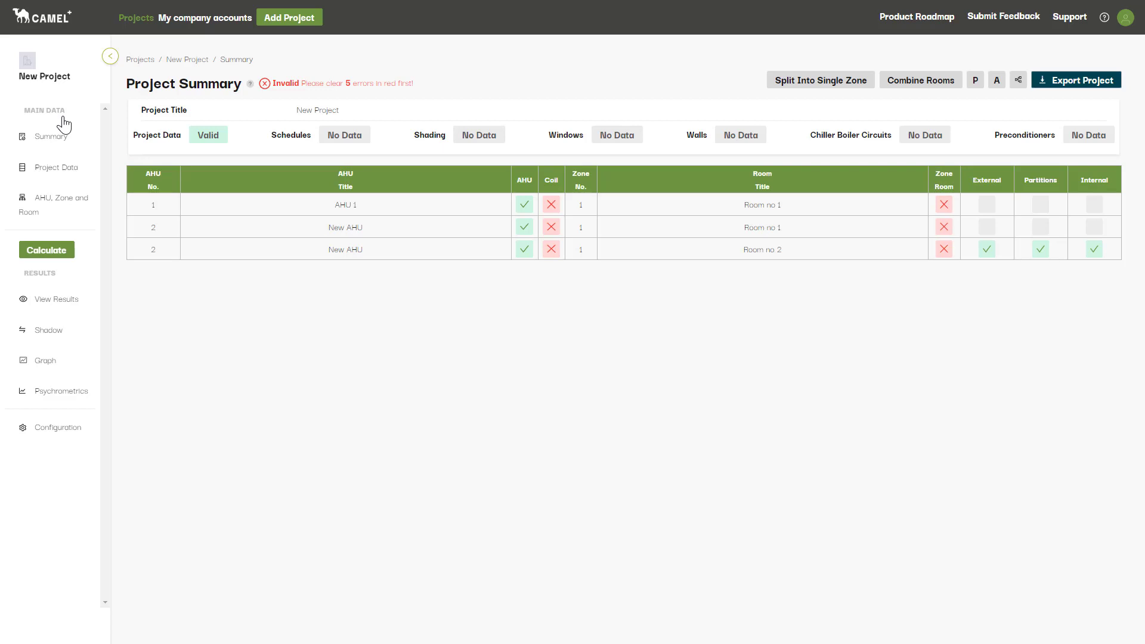
mouse_move(991, 216)
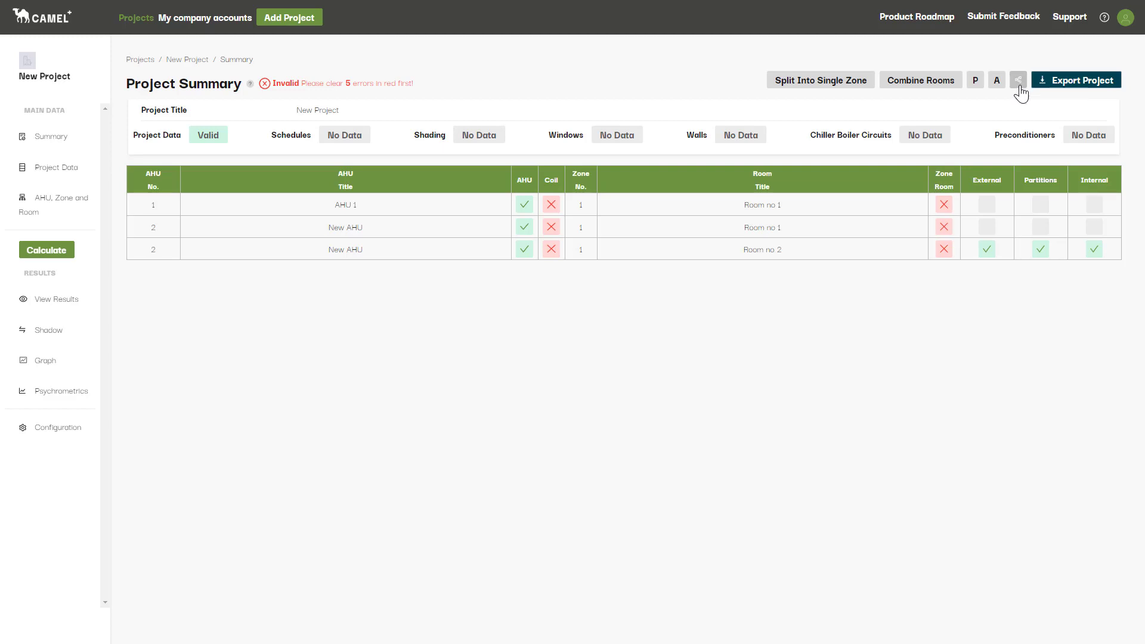
Expand the project tree and delete New AHU with its rooms.
left_click(1019, 78)
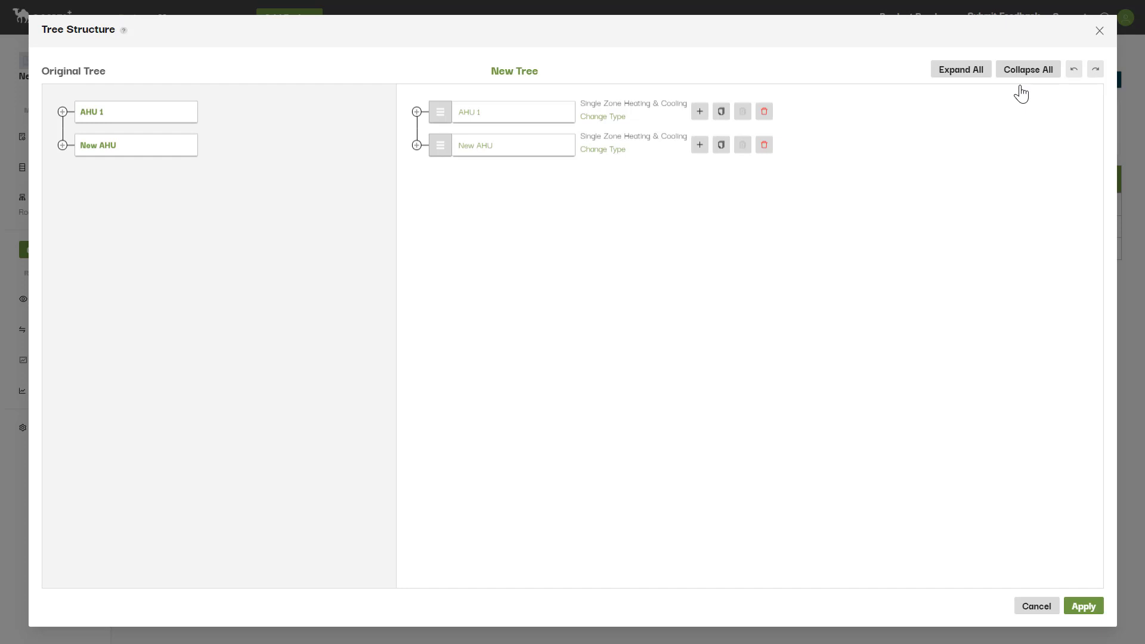
mouse_move(976, 83)
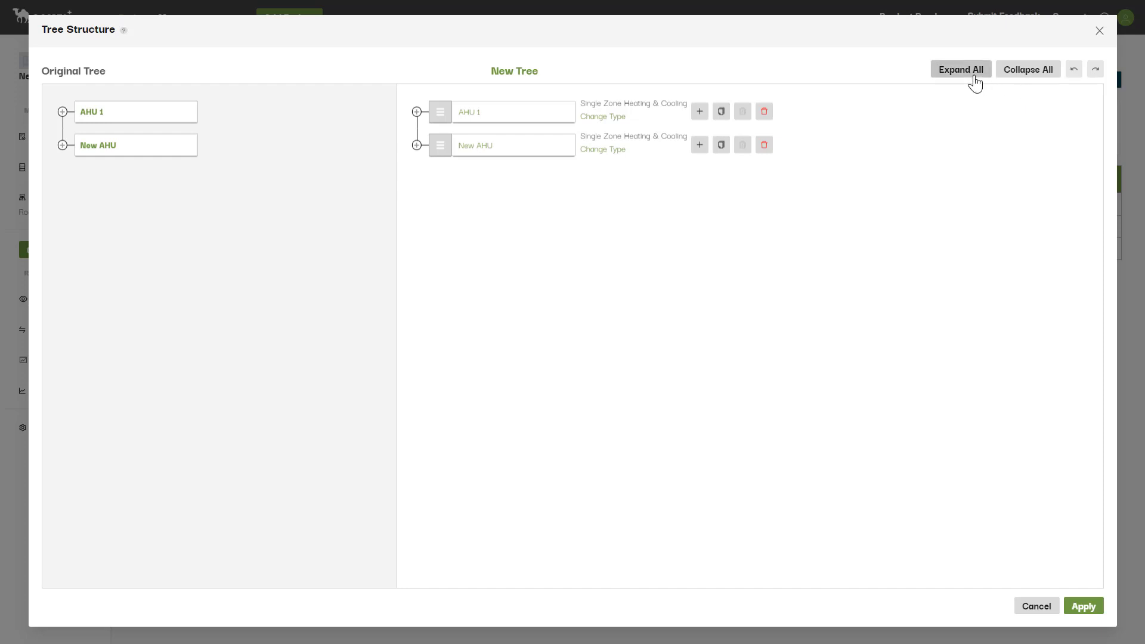
left_click(961, 70)
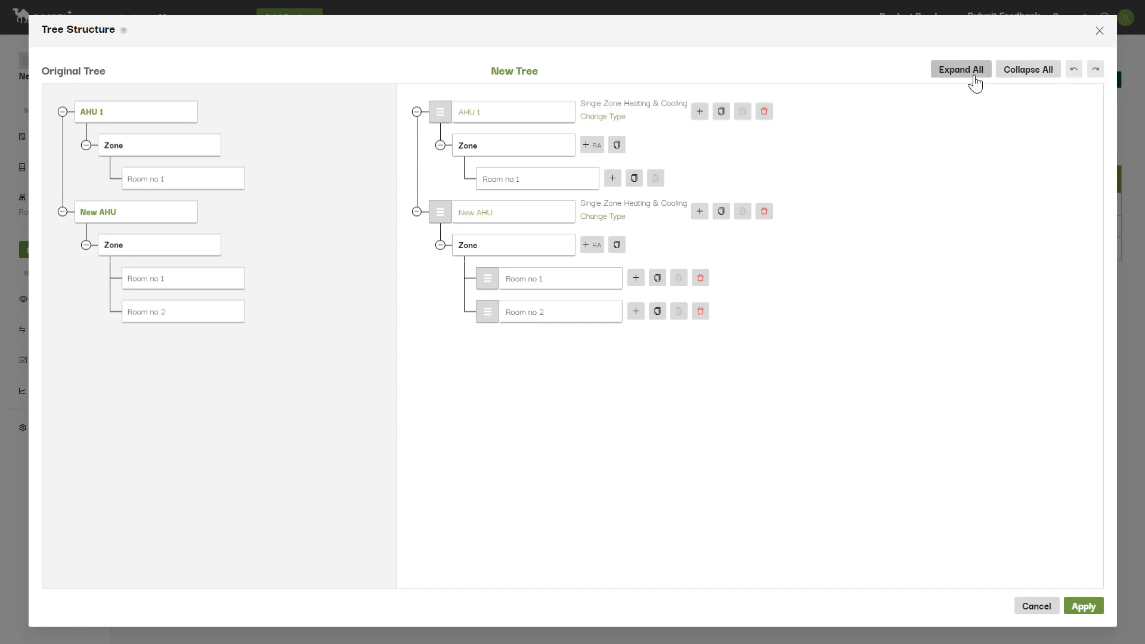
mouse_move(958, 149)
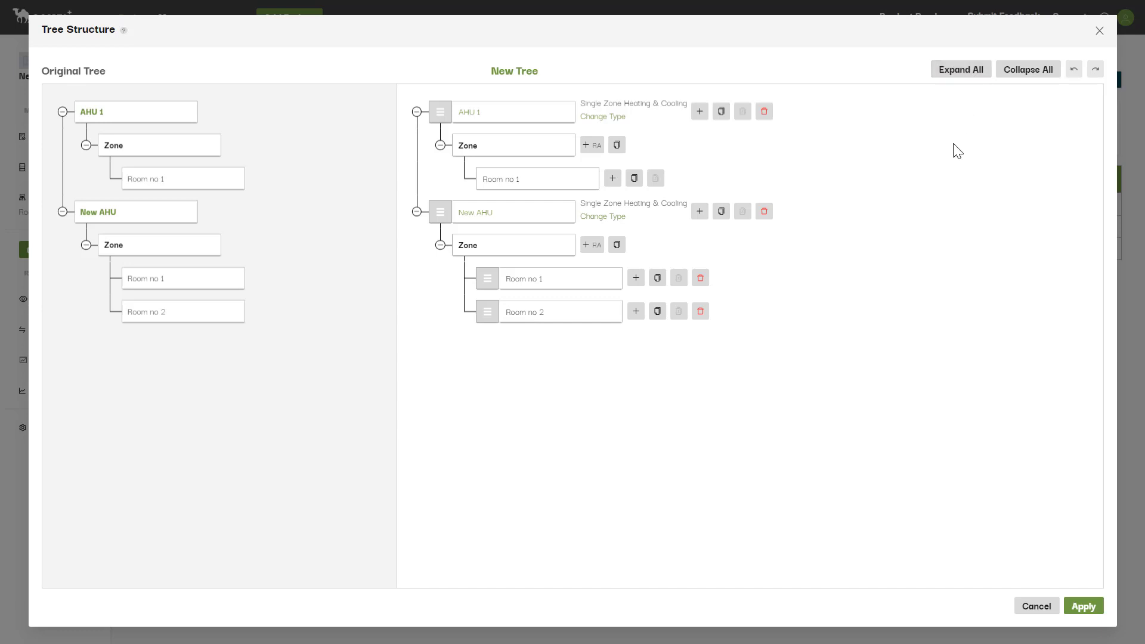
mouse_move(733, 136)
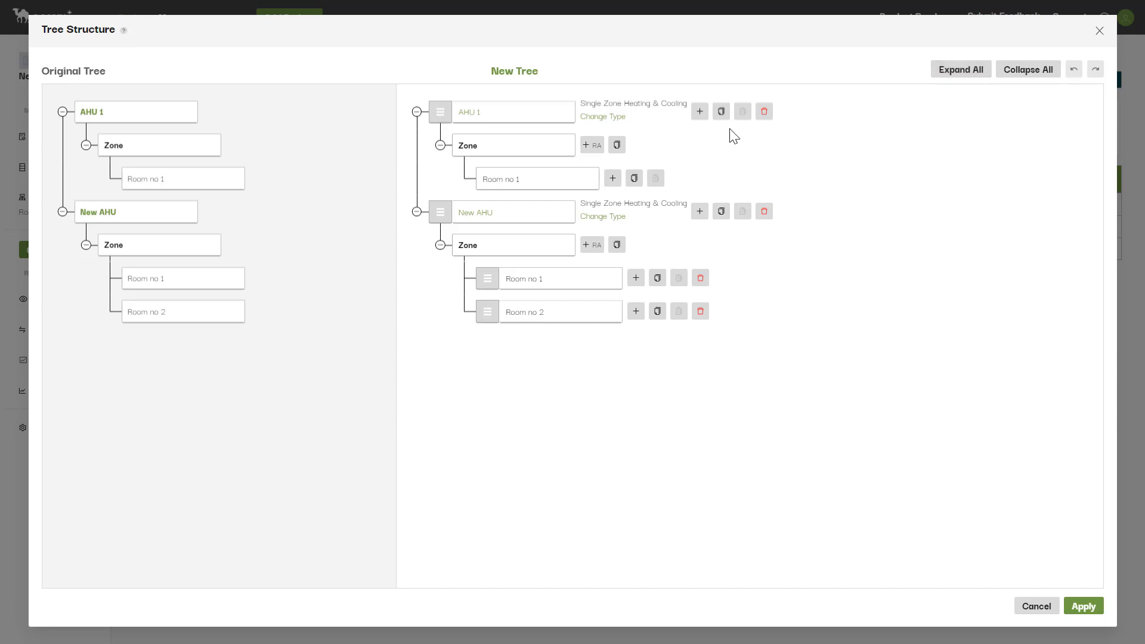
left_click(699, 112)
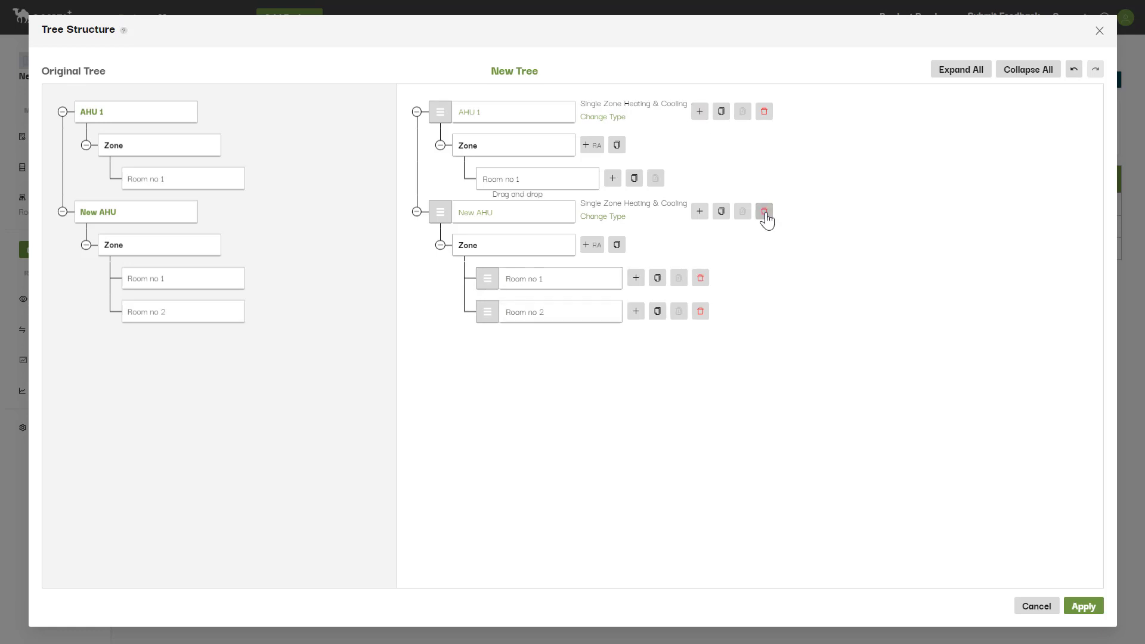
left_click(763, 211)
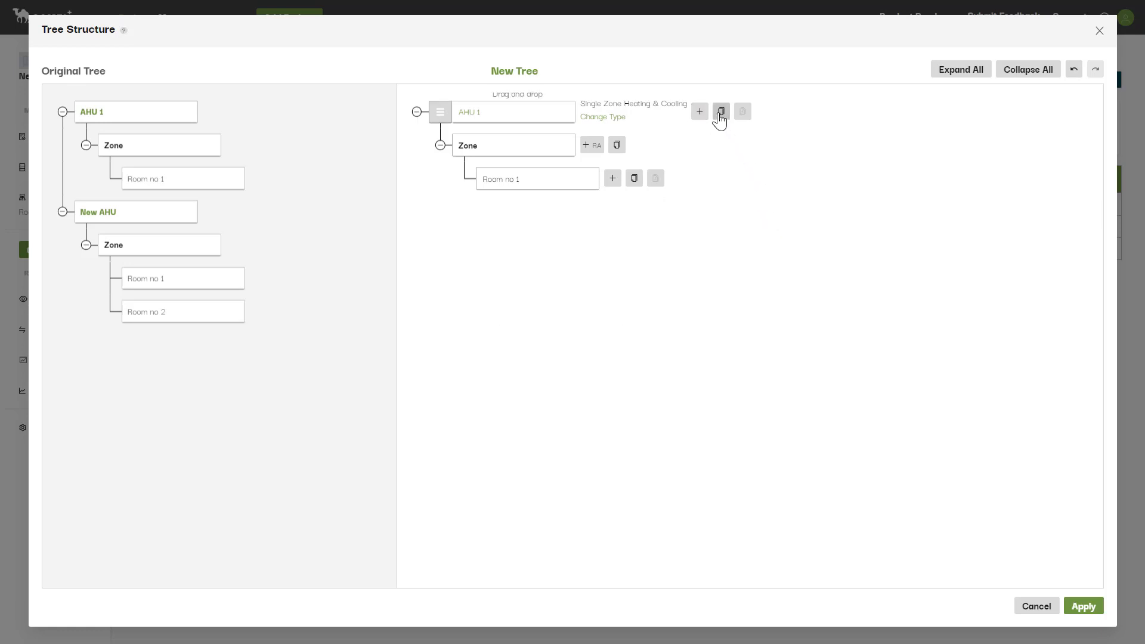
Duplicate AHU 1 as AHU 2 and copy its room to build Rooms no 2–4.
left_click(722, 112)
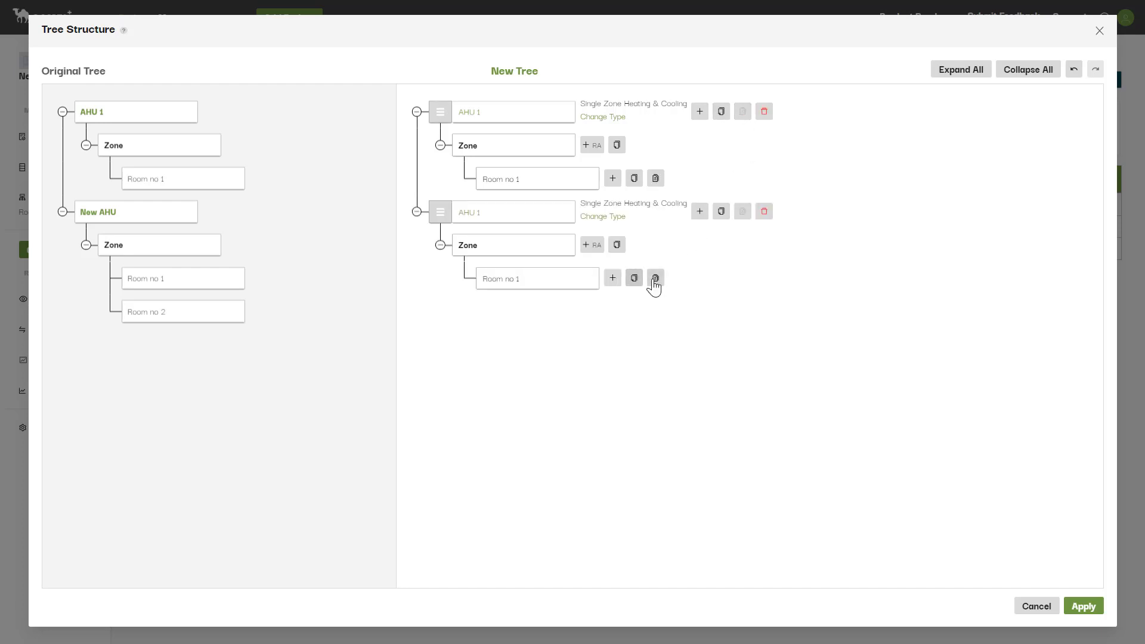
left_click(655, 278)
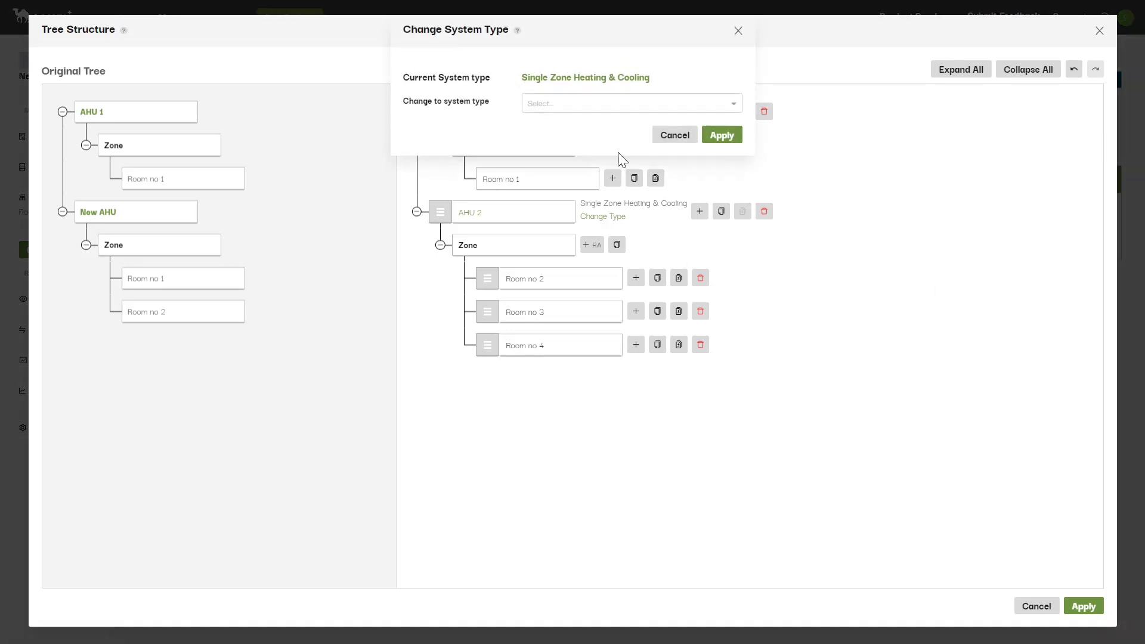
Make AHU 2 a Constant Volume Zone Reheat system and duplicate its zone.
left_click(631, 102)
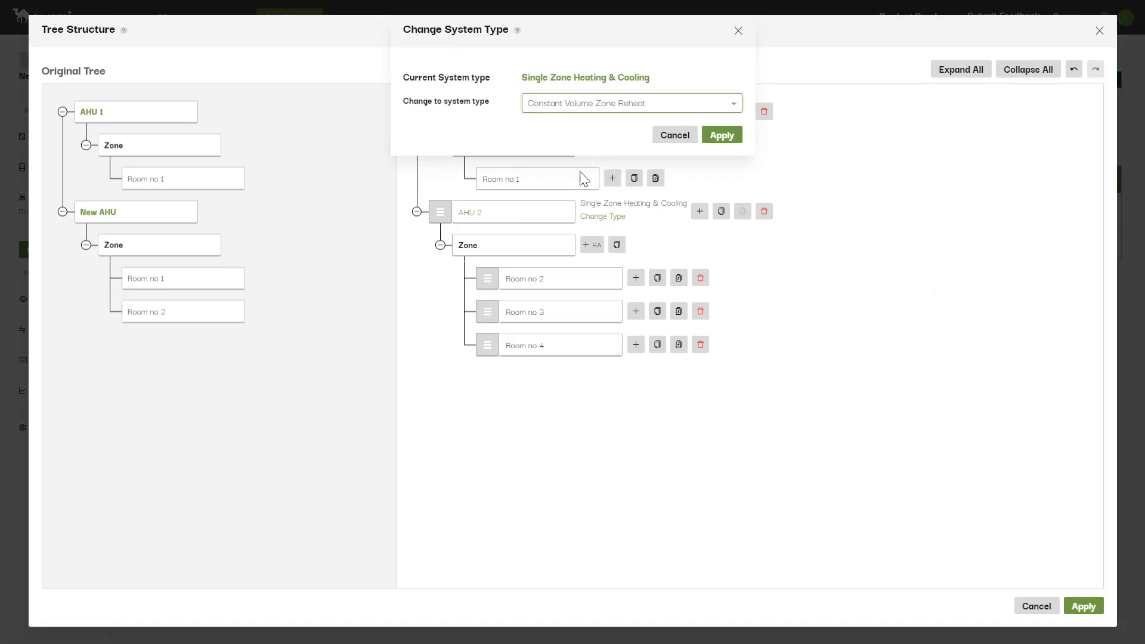
mouse_move(721, 135)
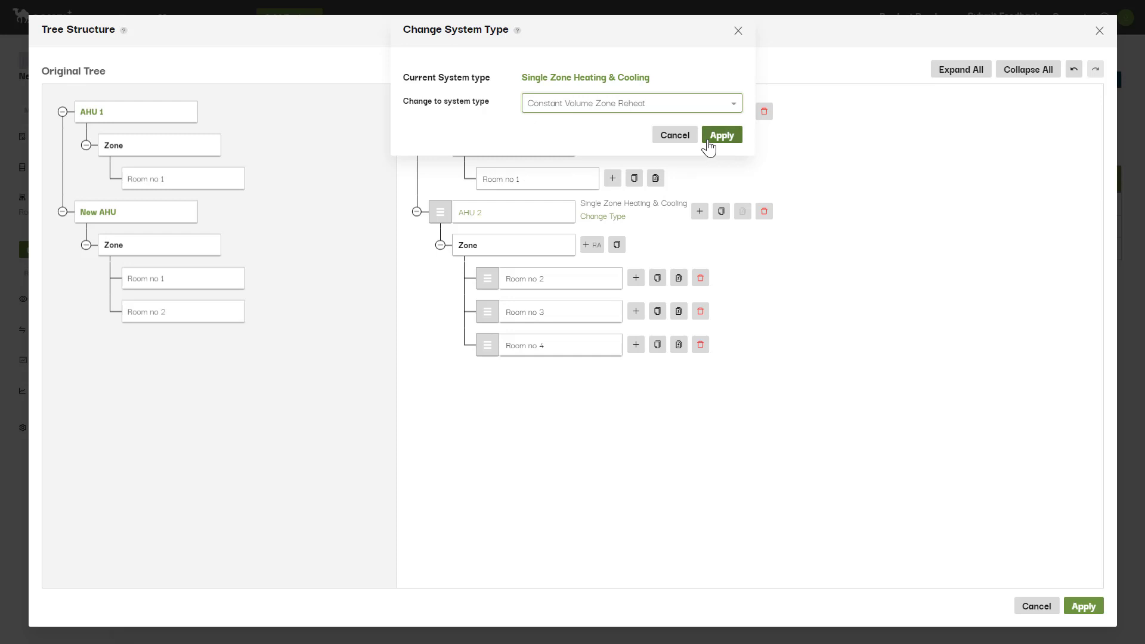
left_click(722, 134)
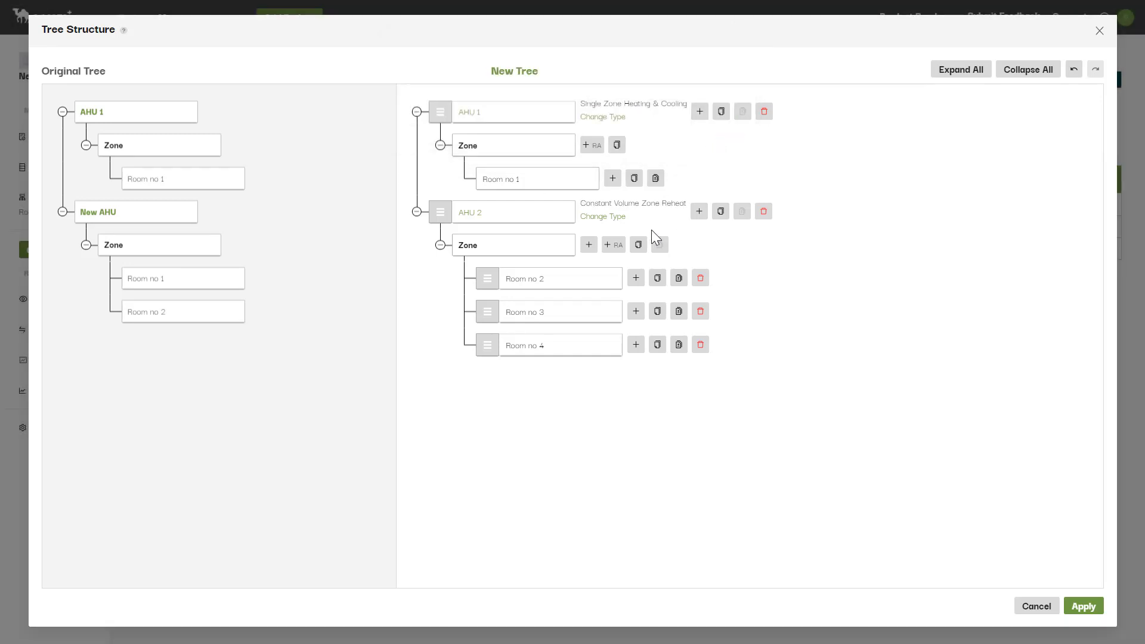
left_click(662, 245)
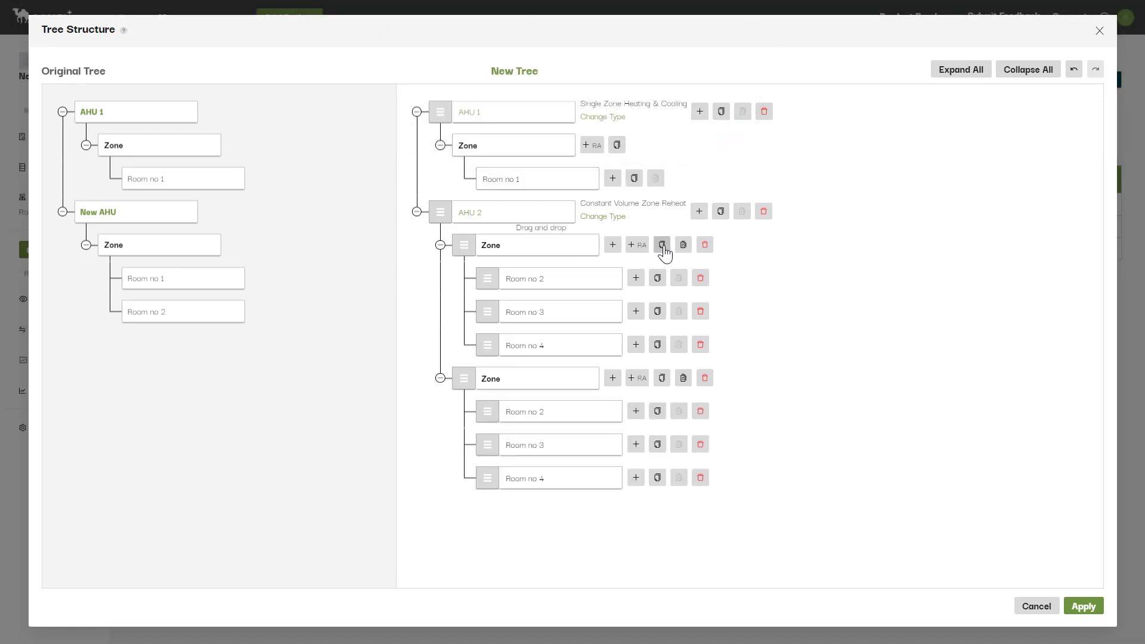
mouse_move(581, 554)
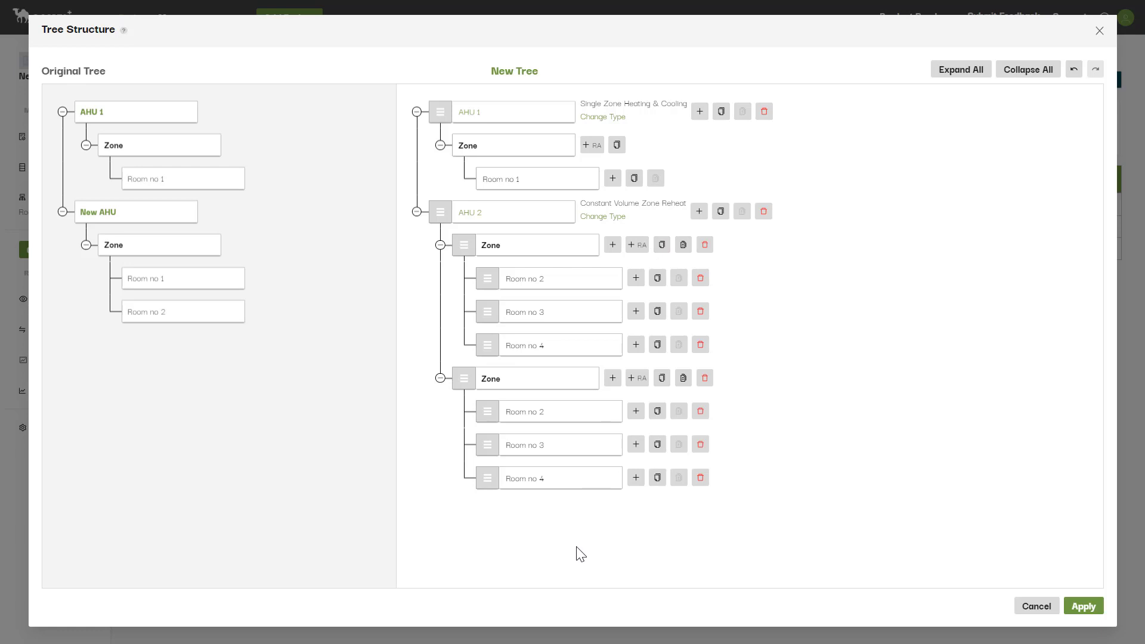
mouse_move(750, 531)
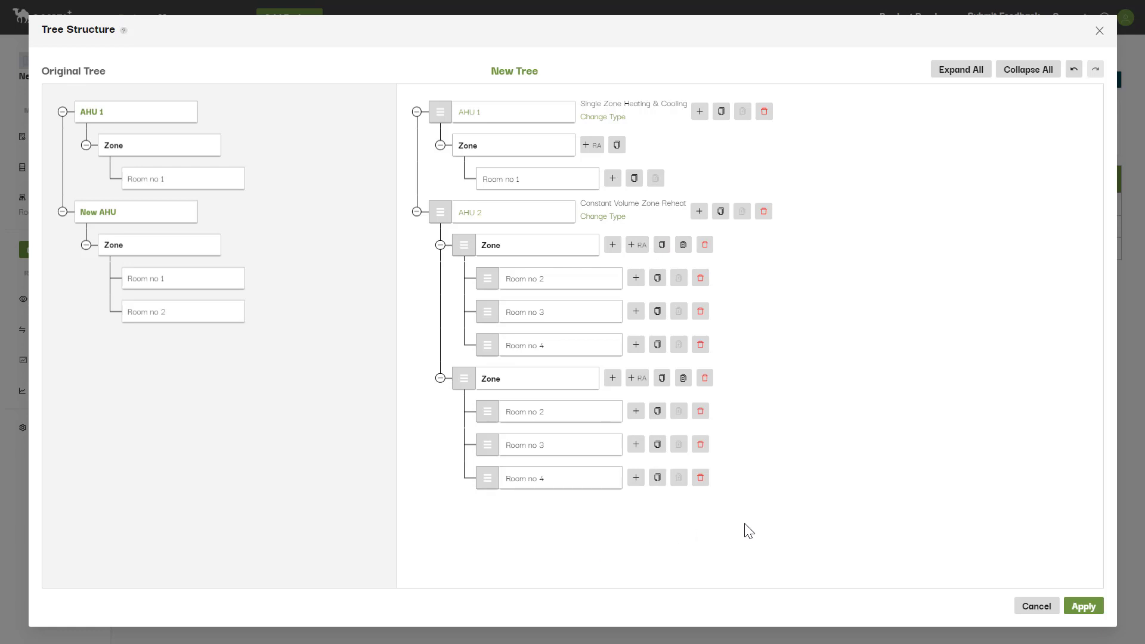
mouse_move(721, 212)
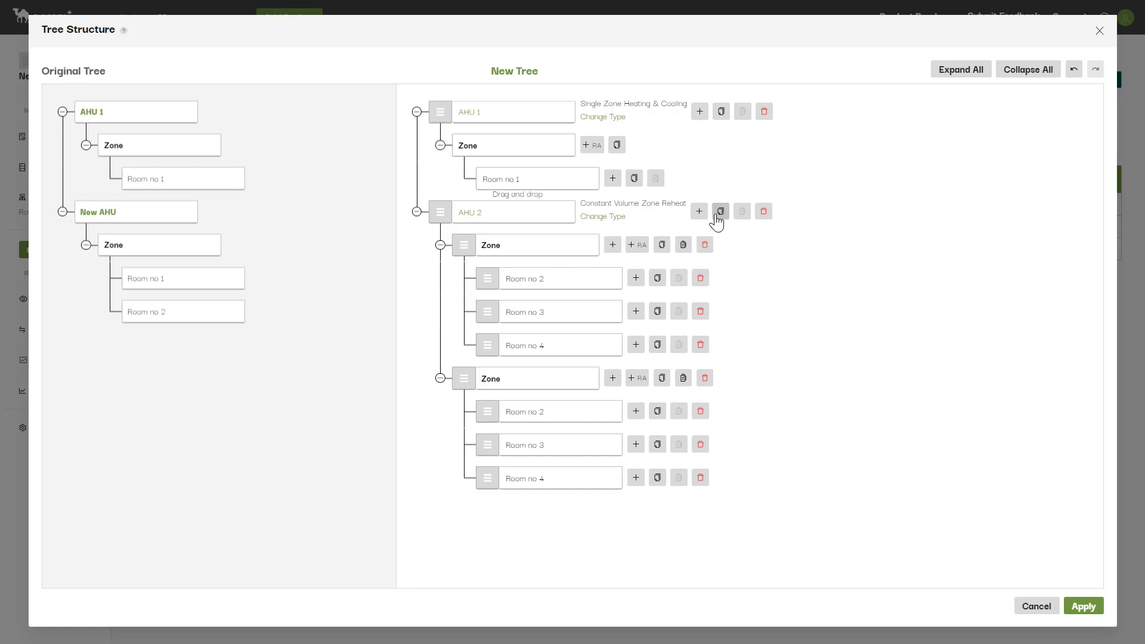
Duplicate AHU 2 with both its zones.
left_click(721, 211)
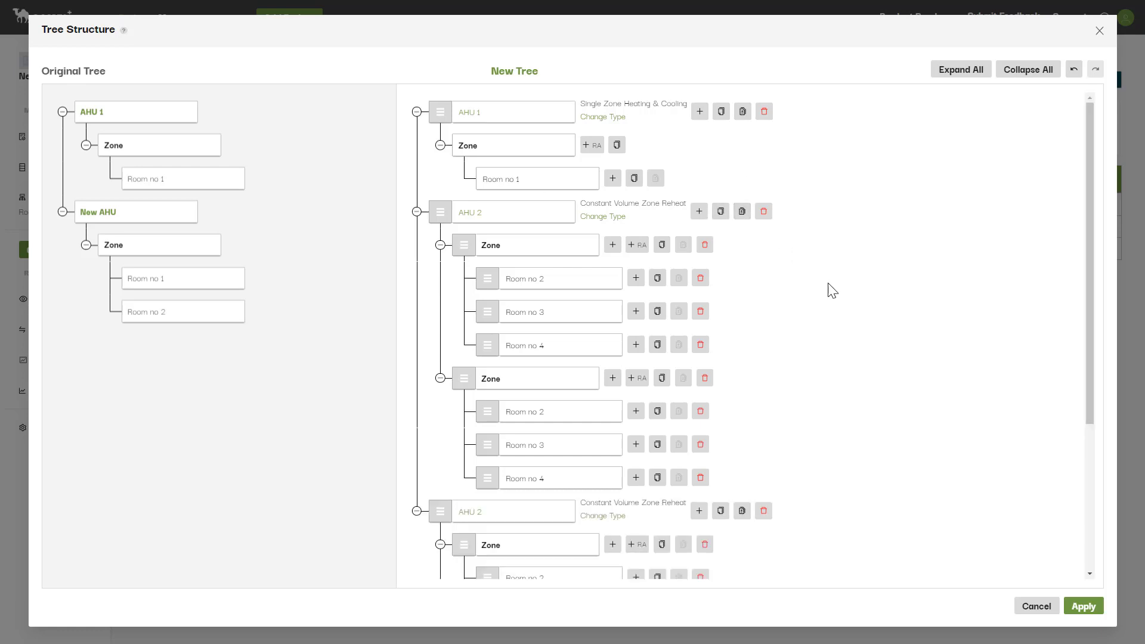
scroll("down", 3)
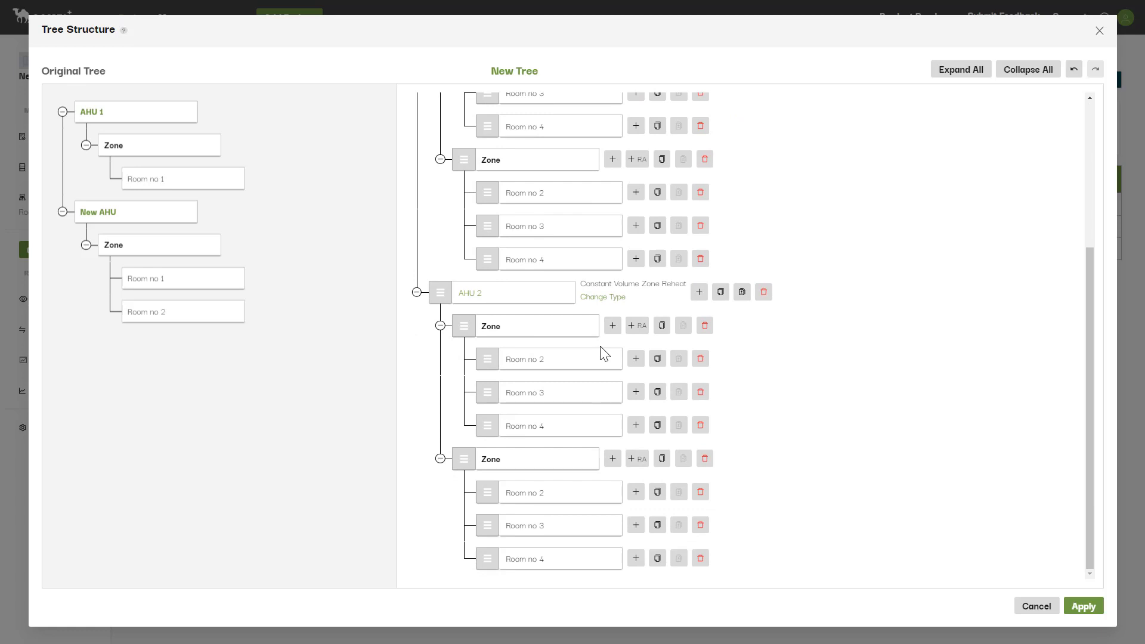
mouse_move(580, 532)
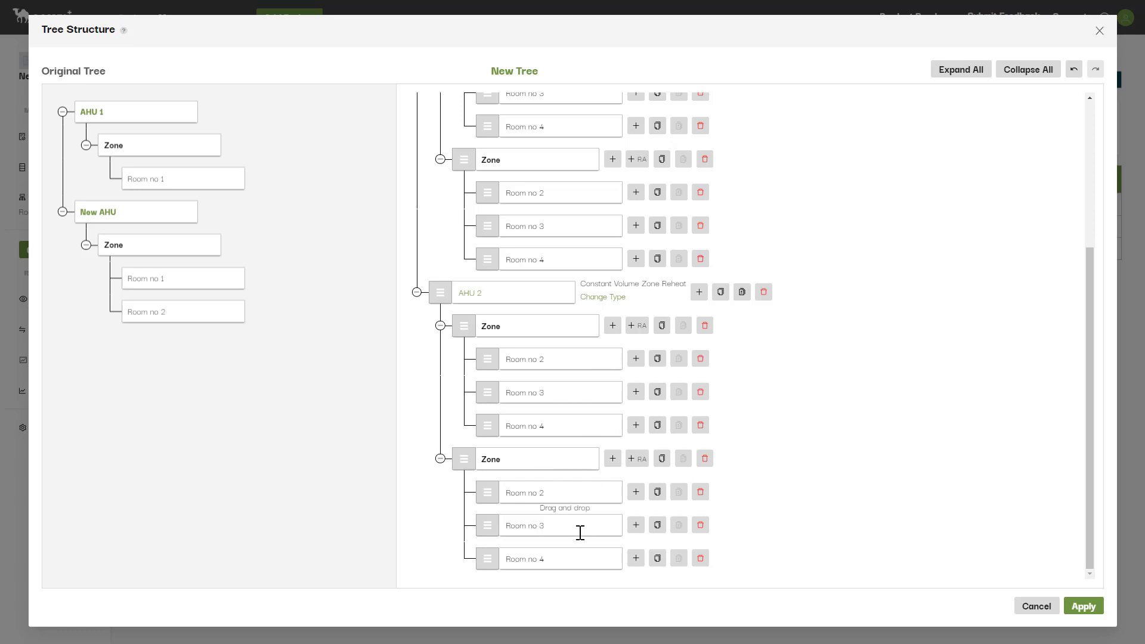
mouse_move(1062, 597)
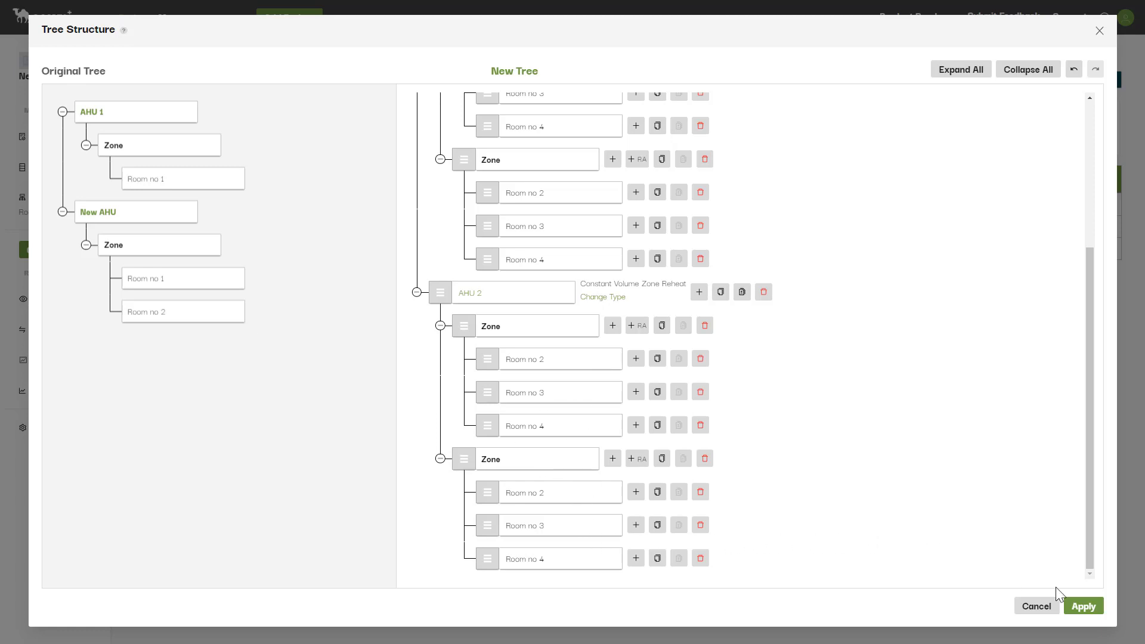
Apply the tree structure and acknowledge the Saved message.
left_click(1083, 606)
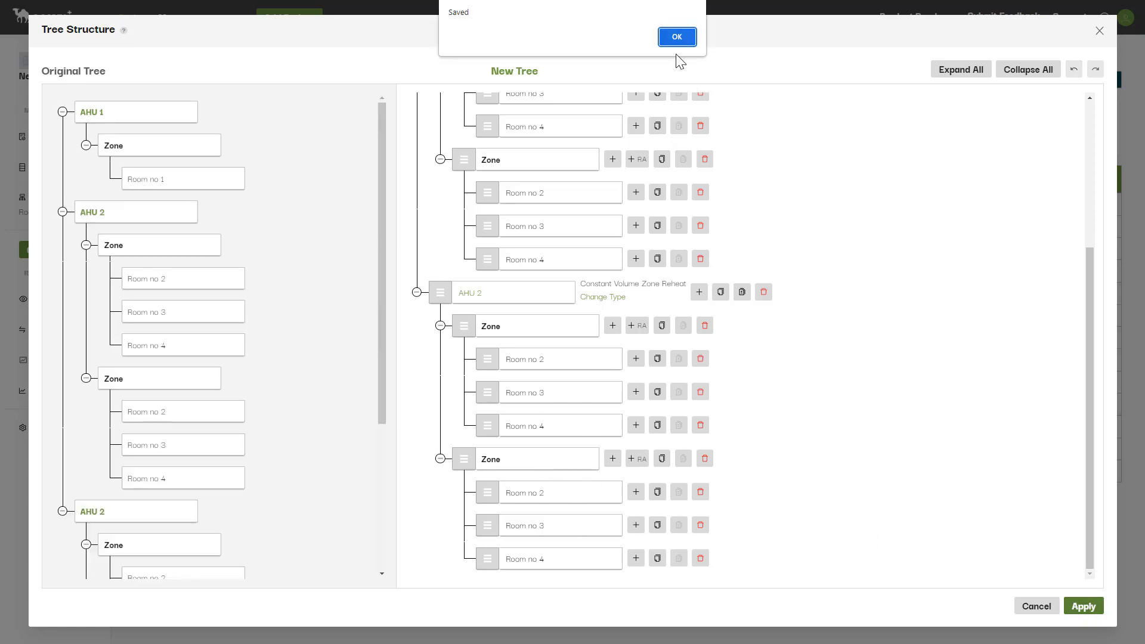
left_click(677, 36)
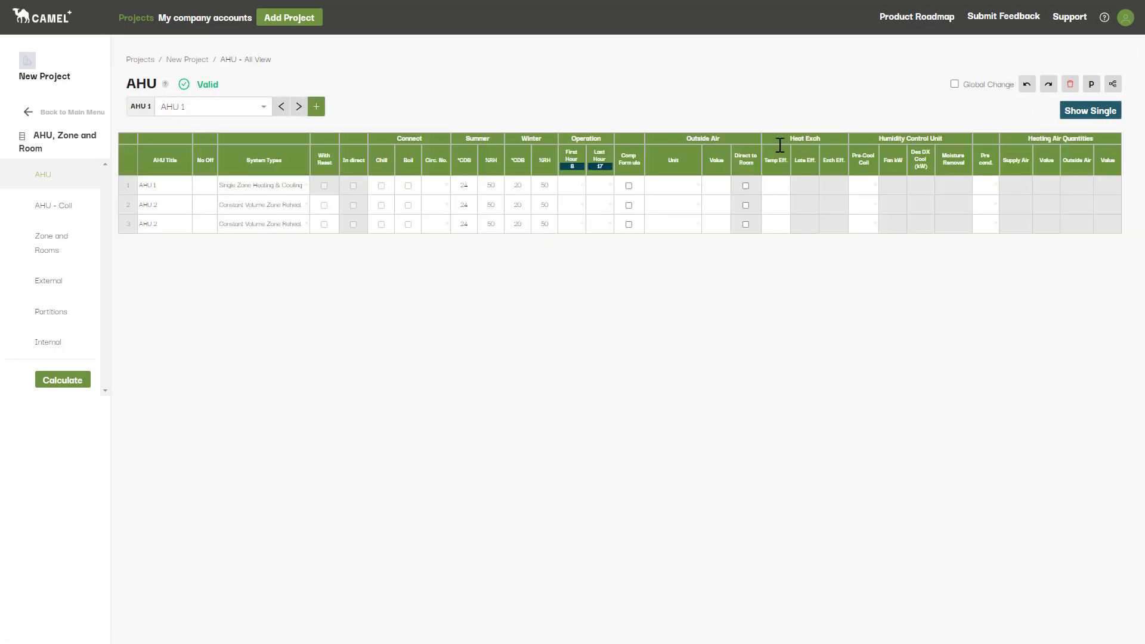
Set bypass factor 0.15 for the AHU coils.
left_click(52, 205)
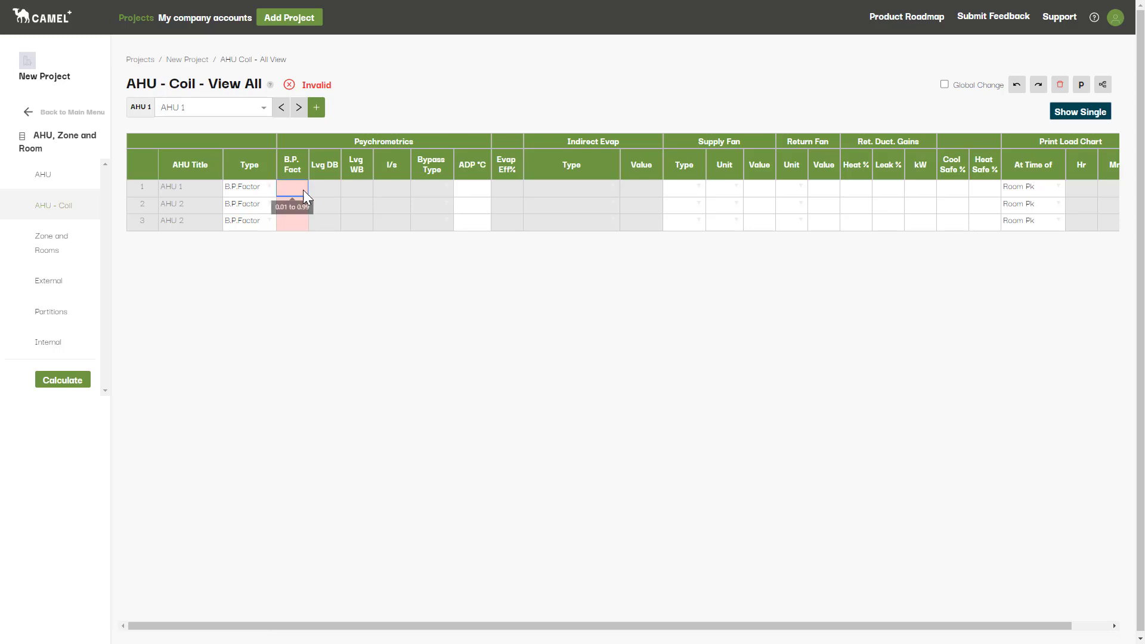
type("0.15")
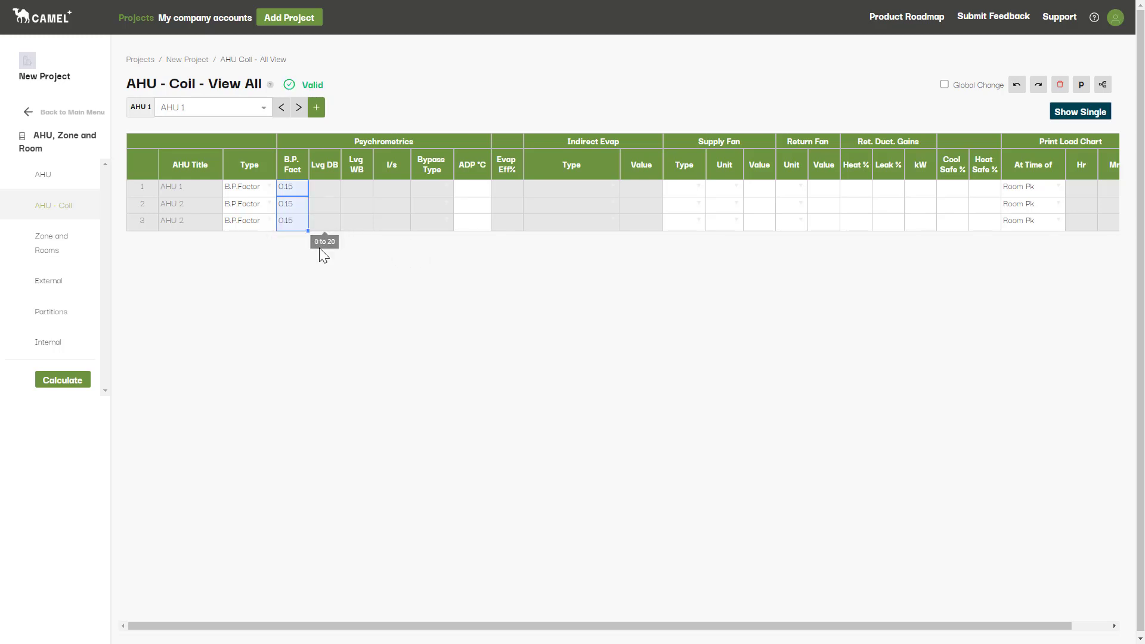
Give Room no 1 floor area 100, ceiling height 3000 and mass 150.
left_click(52, 244)
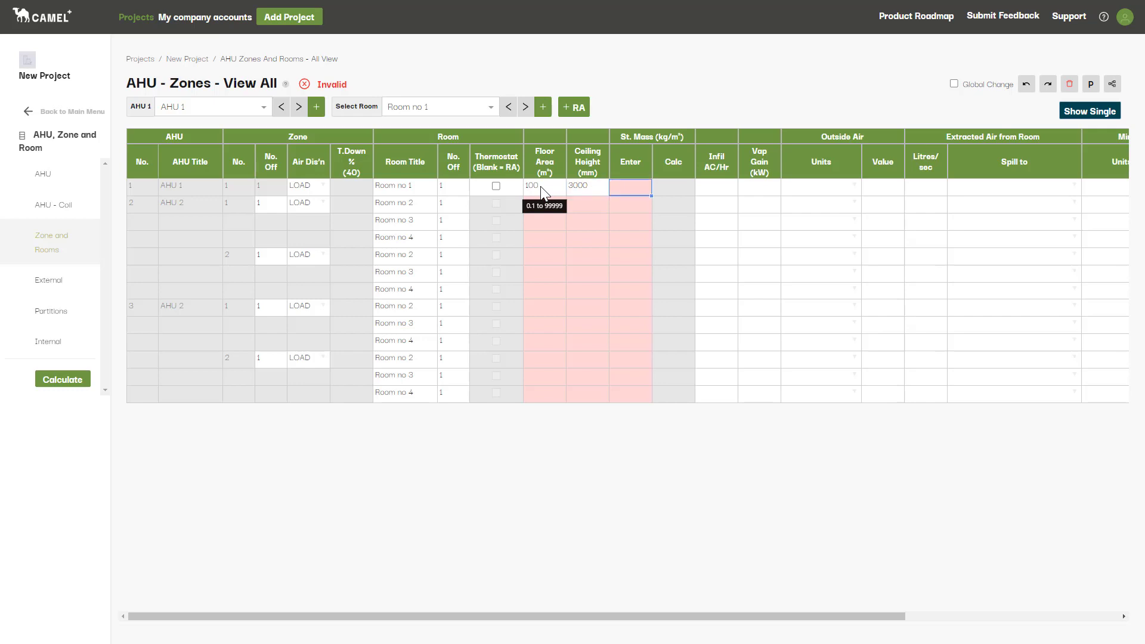
type("150")
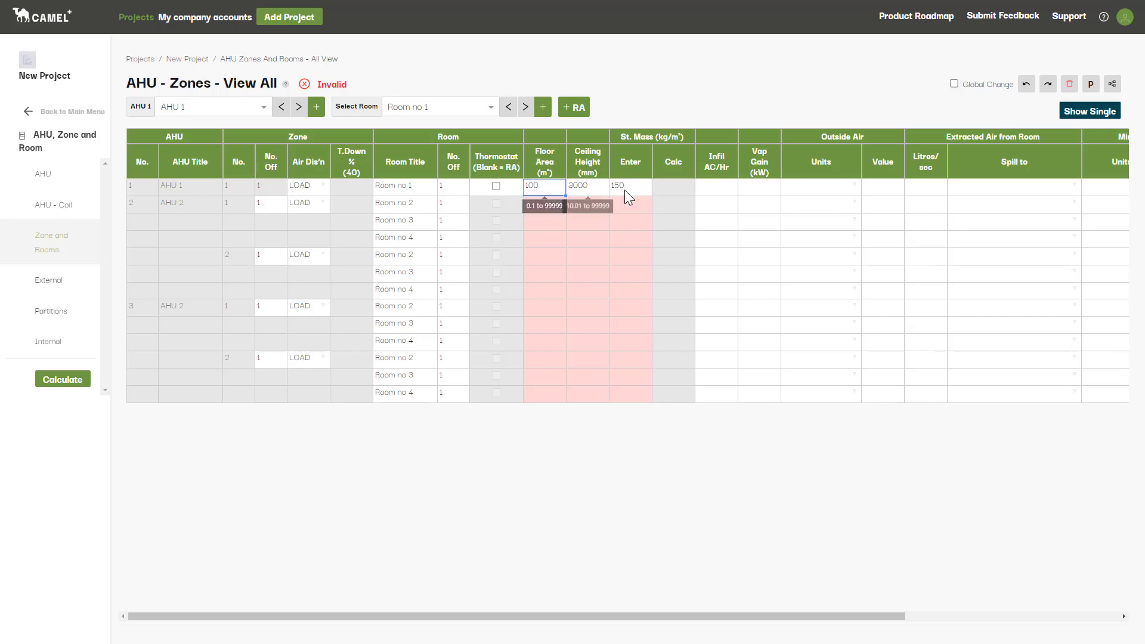